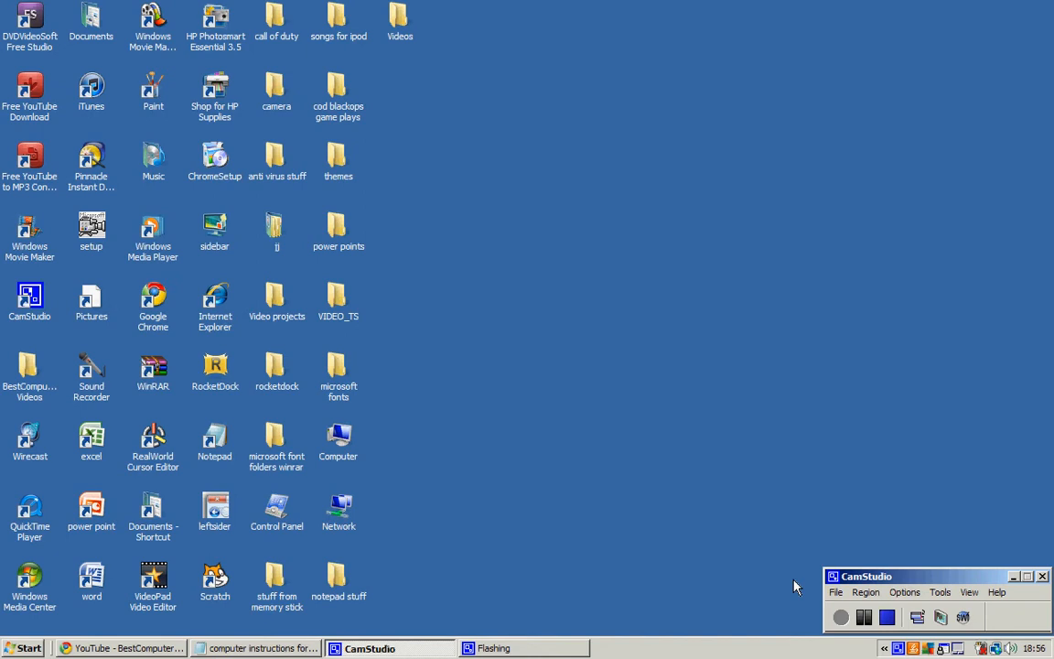
mouse_move(189, 283)
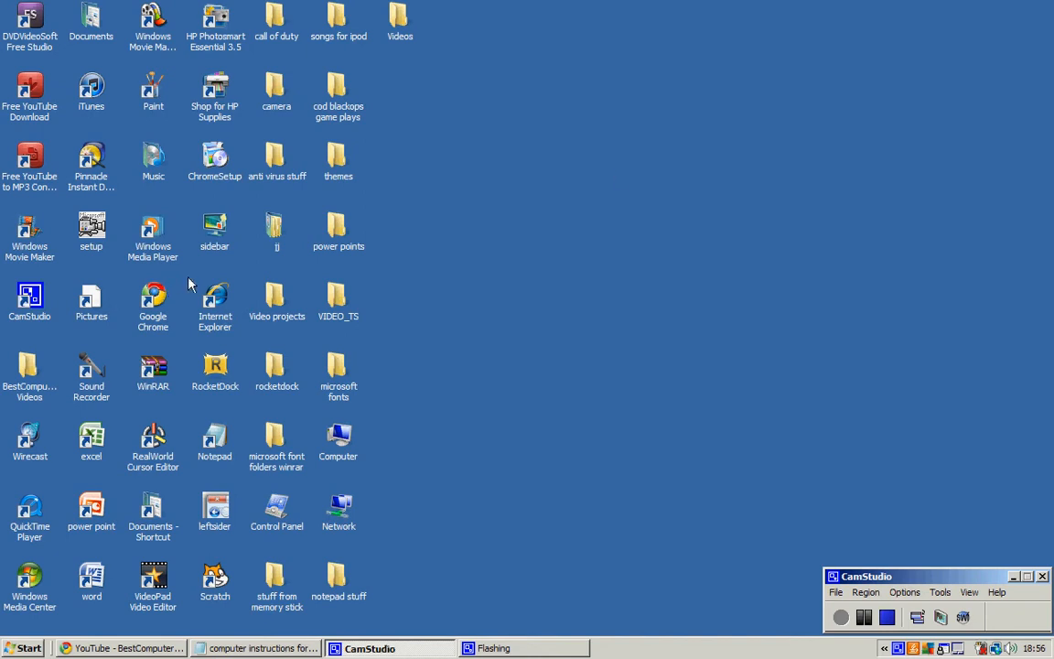
mouse_move(516, 265)
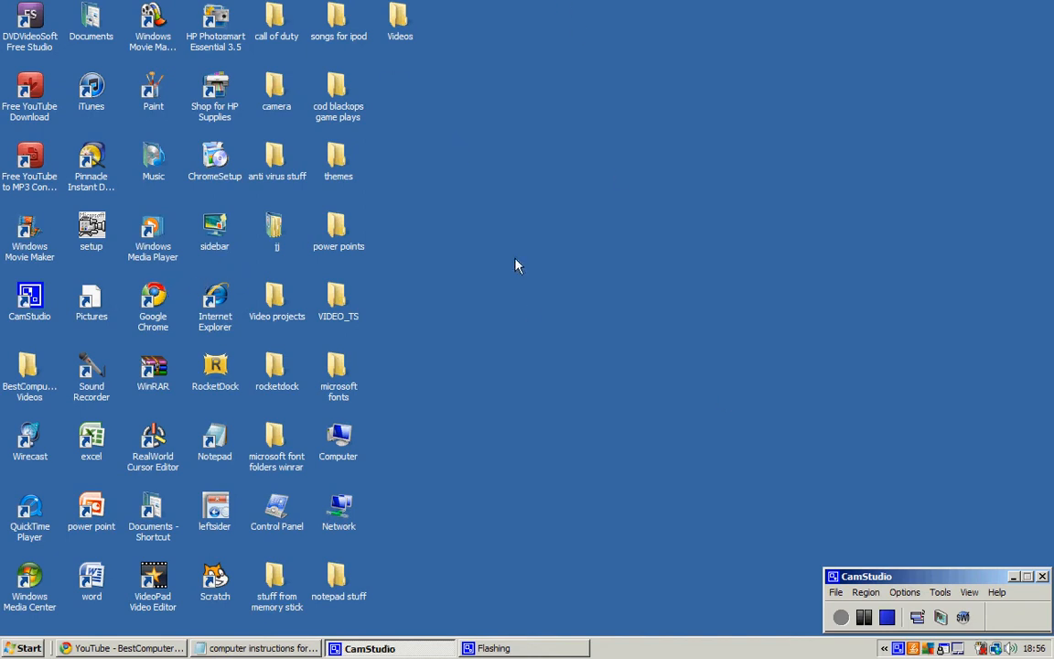
mouse_move(444, 221)
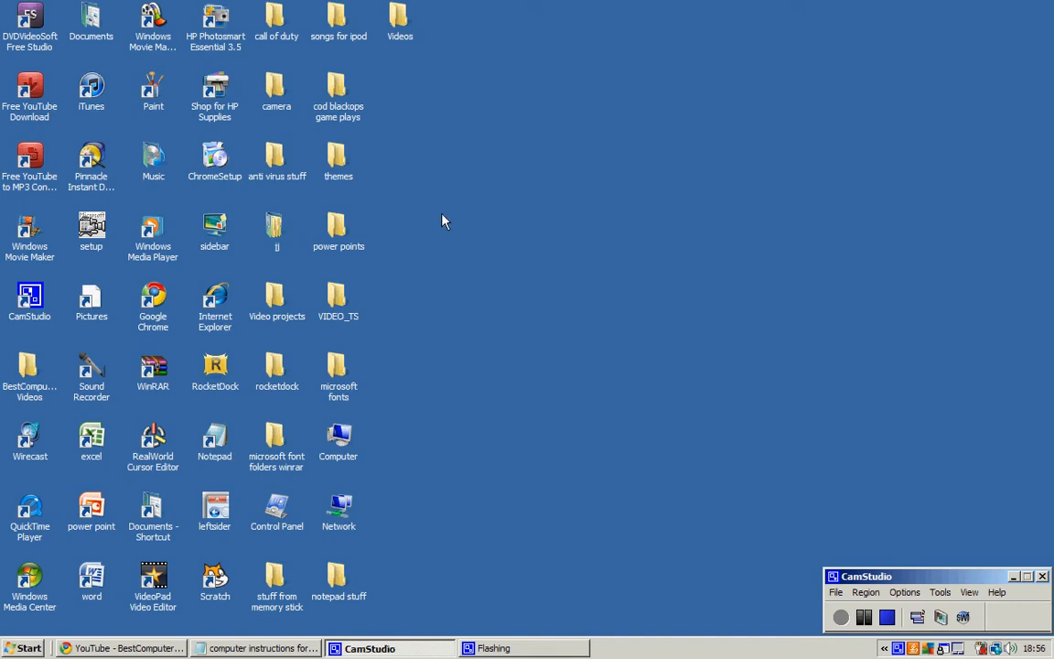
mouse_move(154, 437)
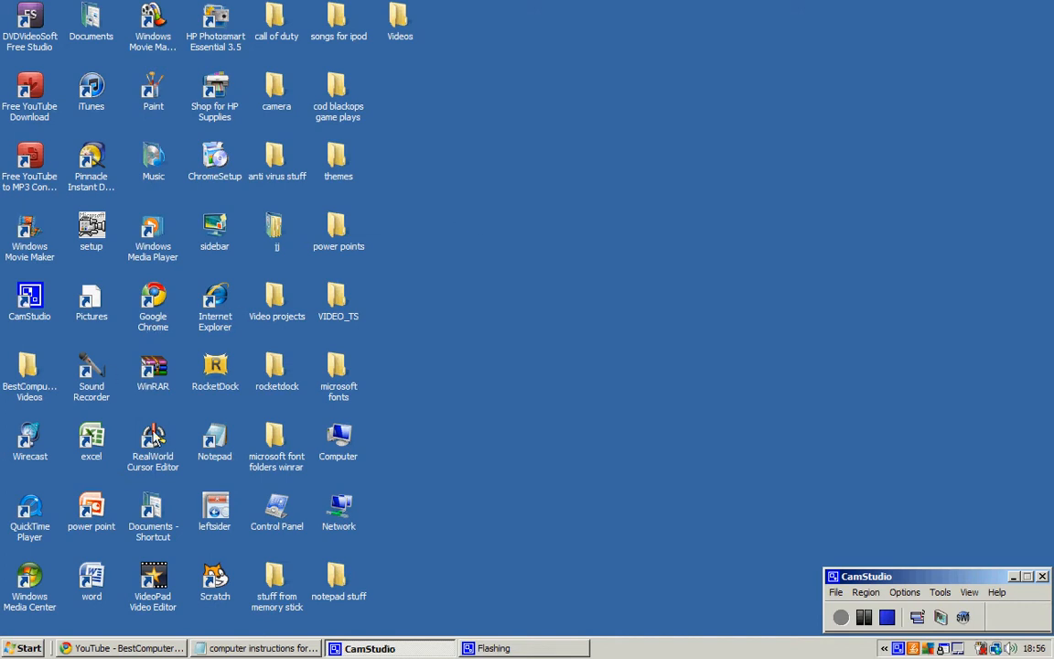
mouse_move(194, 294)
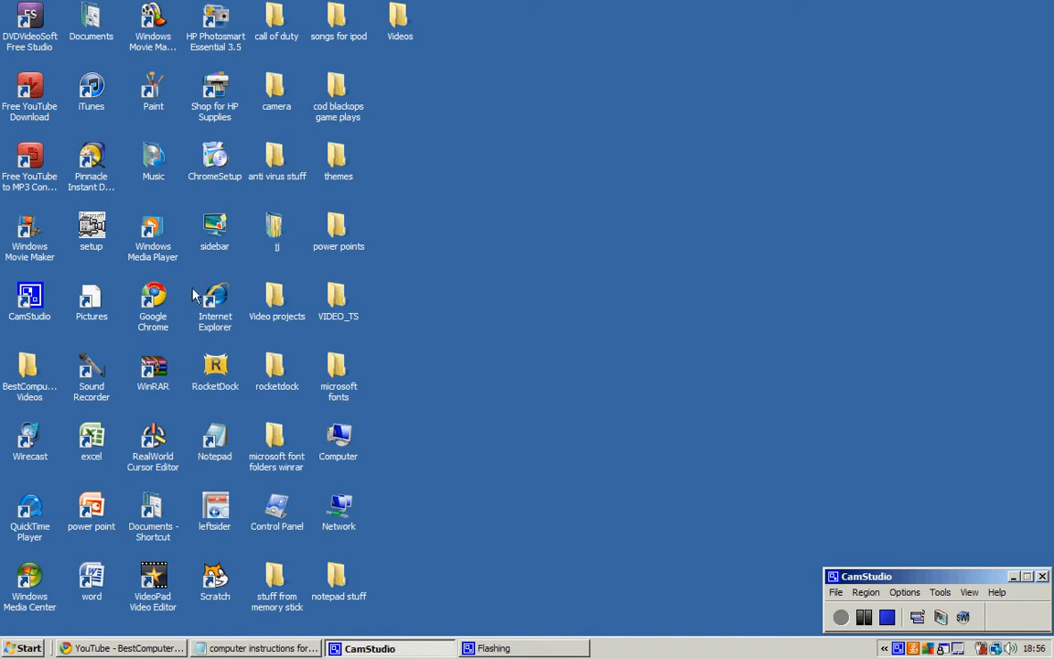
mouse_move(151, 452)
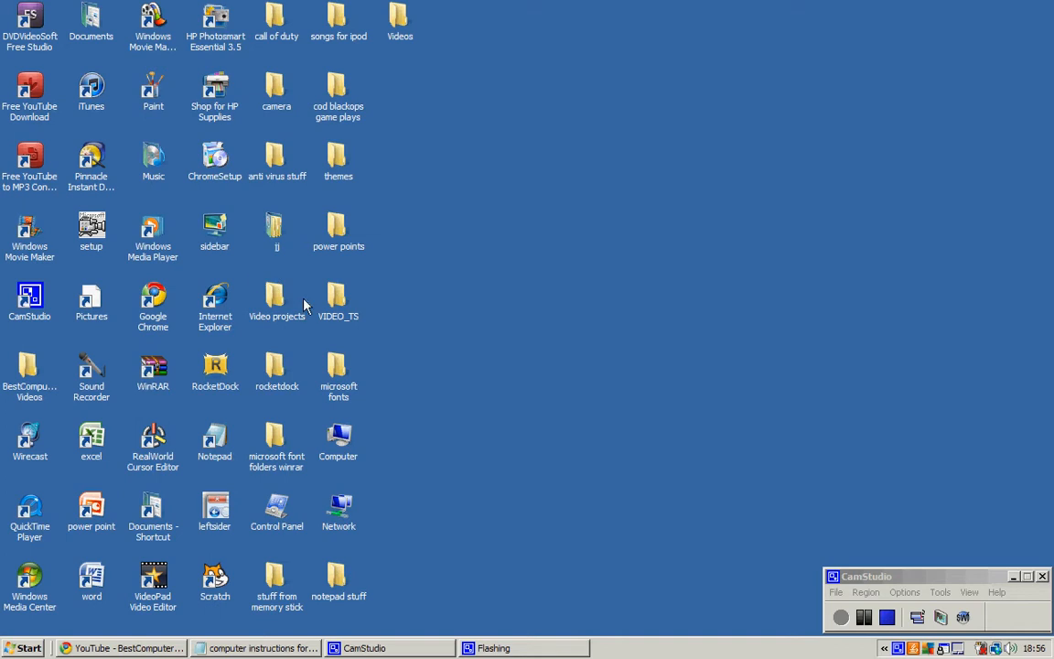
mouse_move(458, 317)
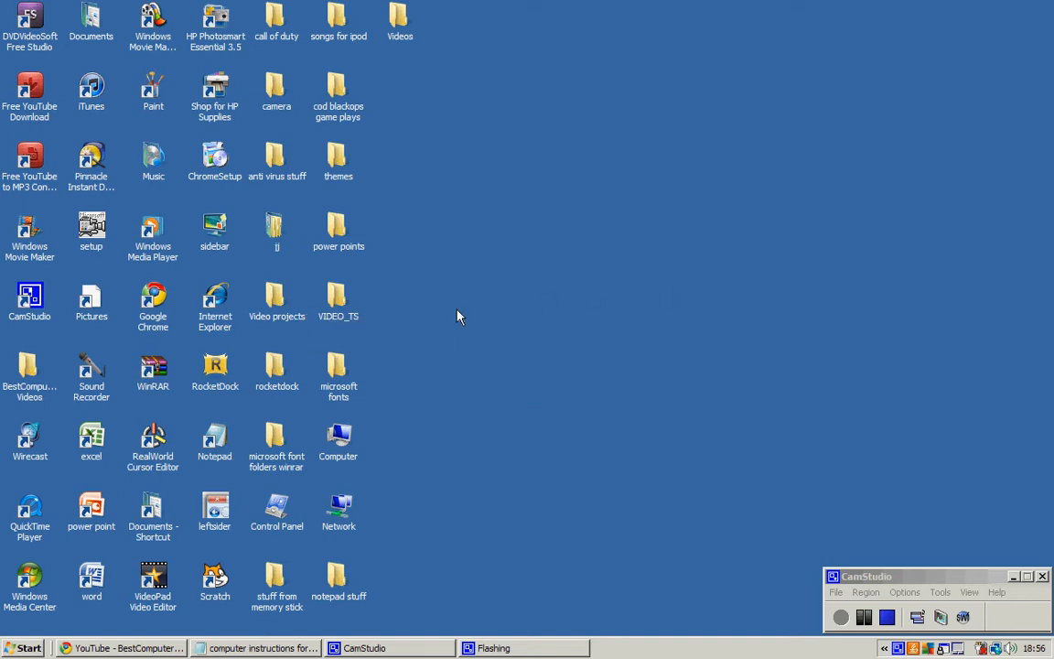
mouse_move(251, 211)
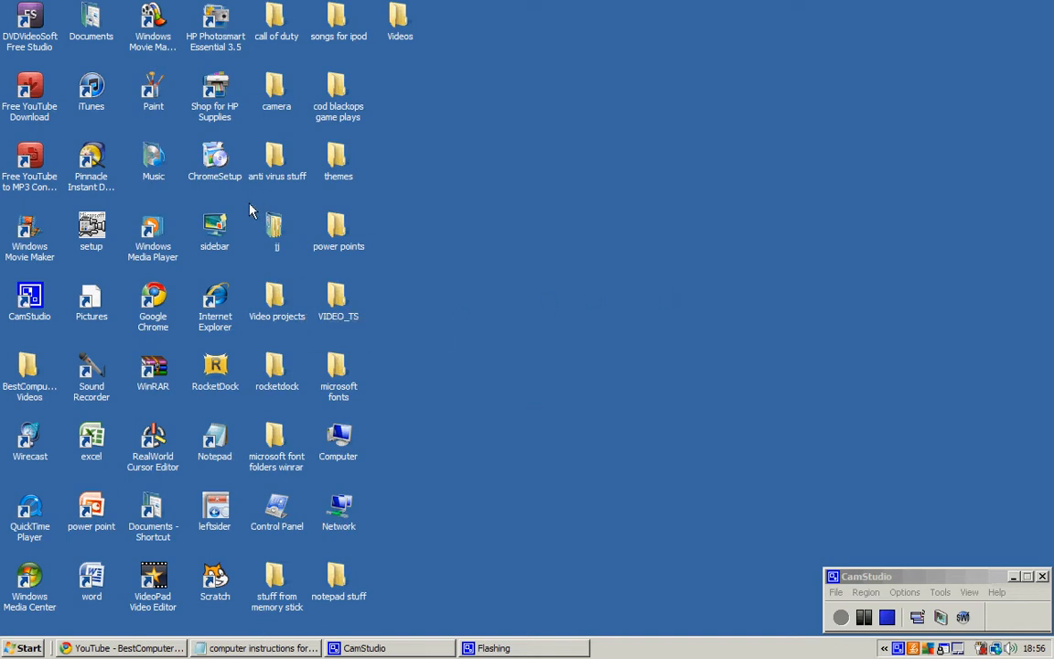
mouse_move(57, 71)
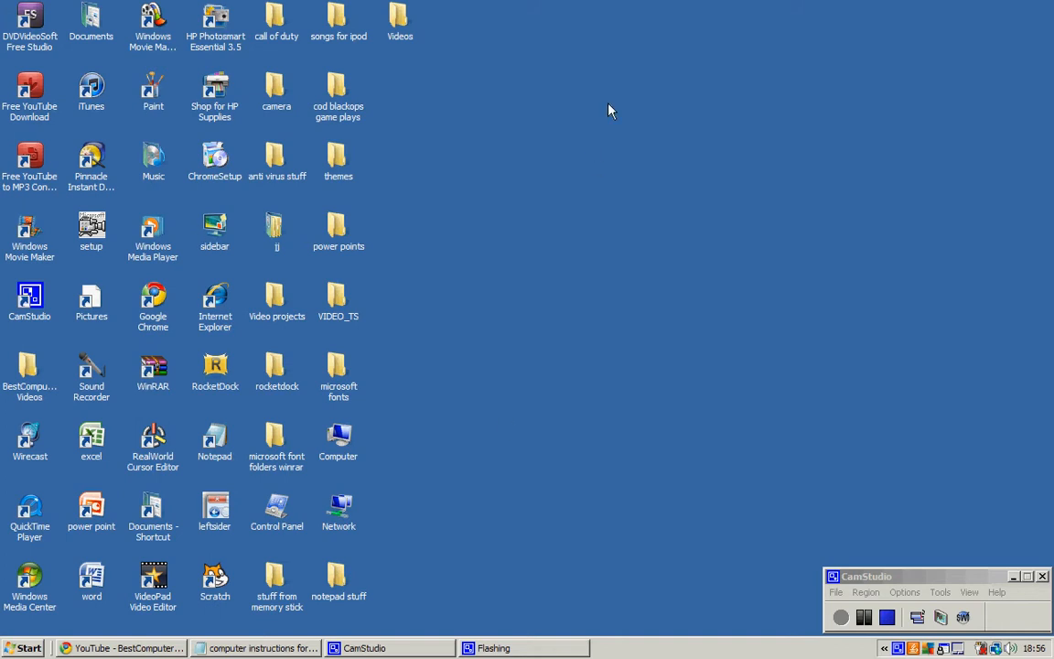
- Launch the editor and create a new blank static cursor document, Document0000.cur
double_click(152, 439)
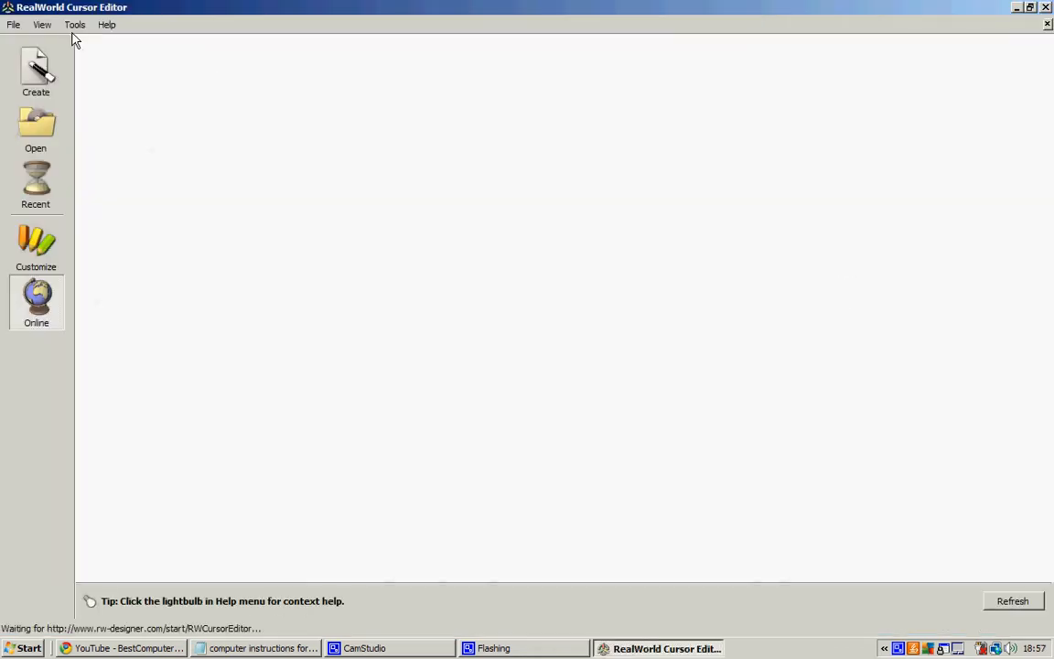
click(35, 72)
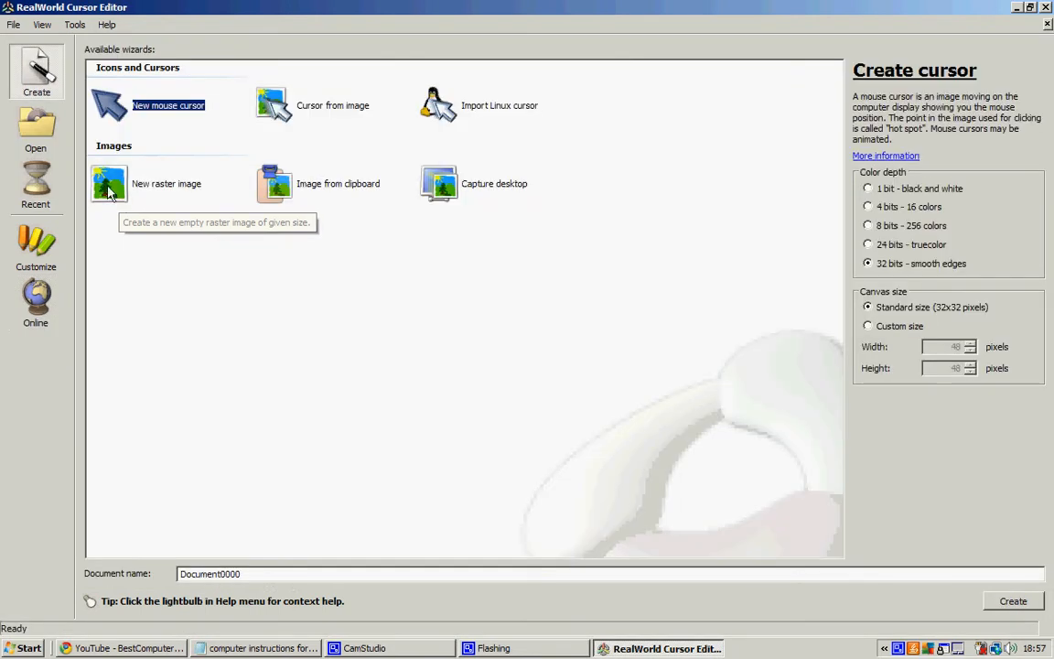
click(1012, 601)
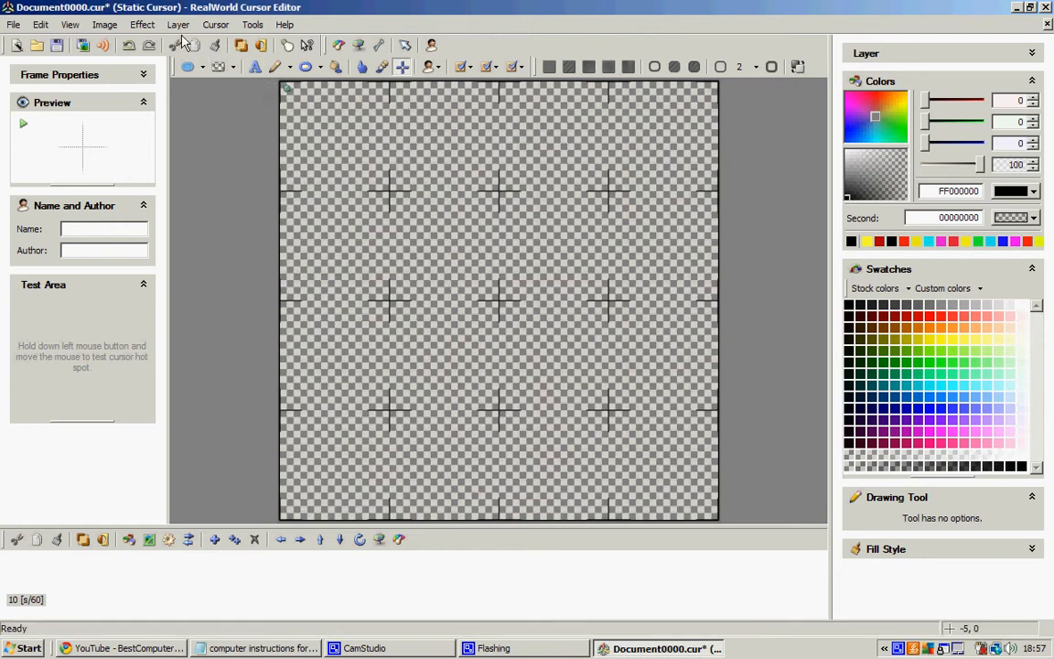
mouse_move(405, 45)
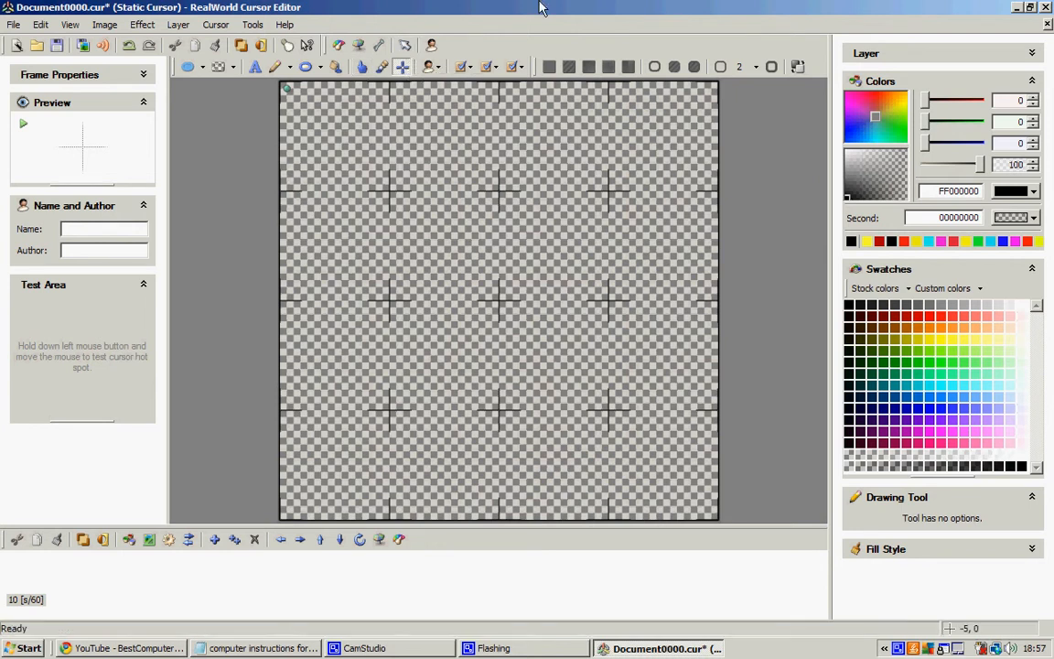
- With the Pencil tool in bright green, paint the first gun pixels at the canvas's right edge
click(285, 66)
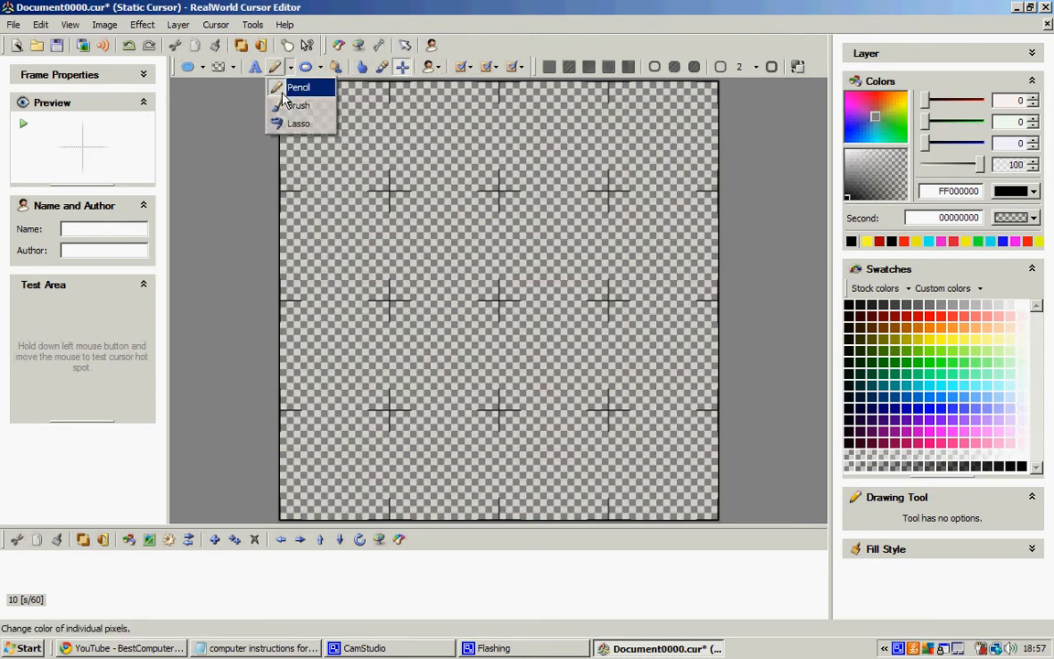
click(298, 87)
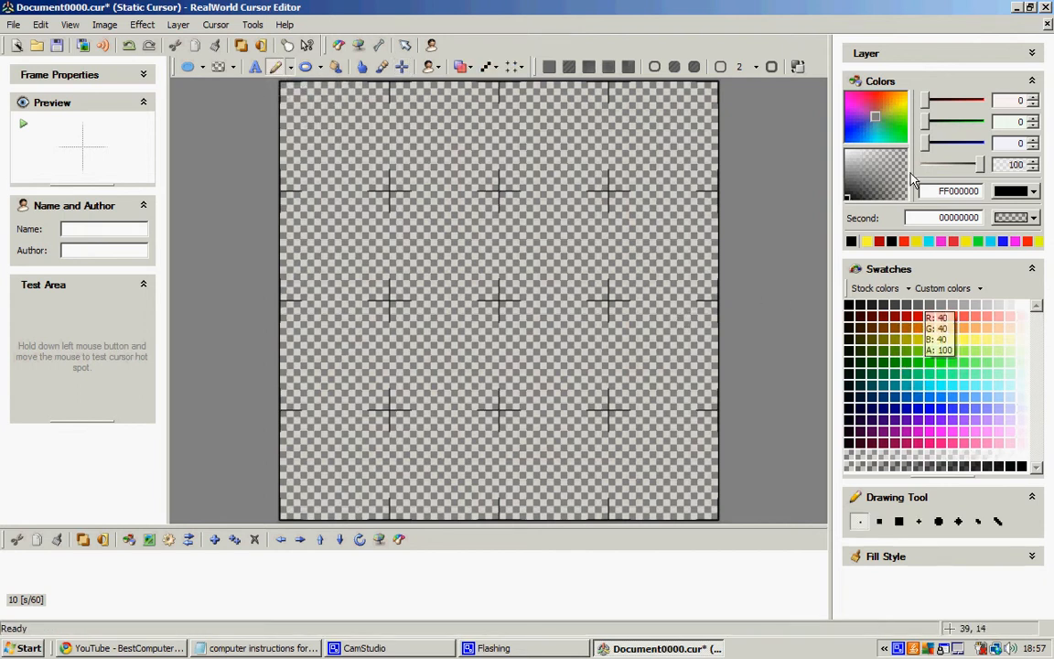
click(880, 144)
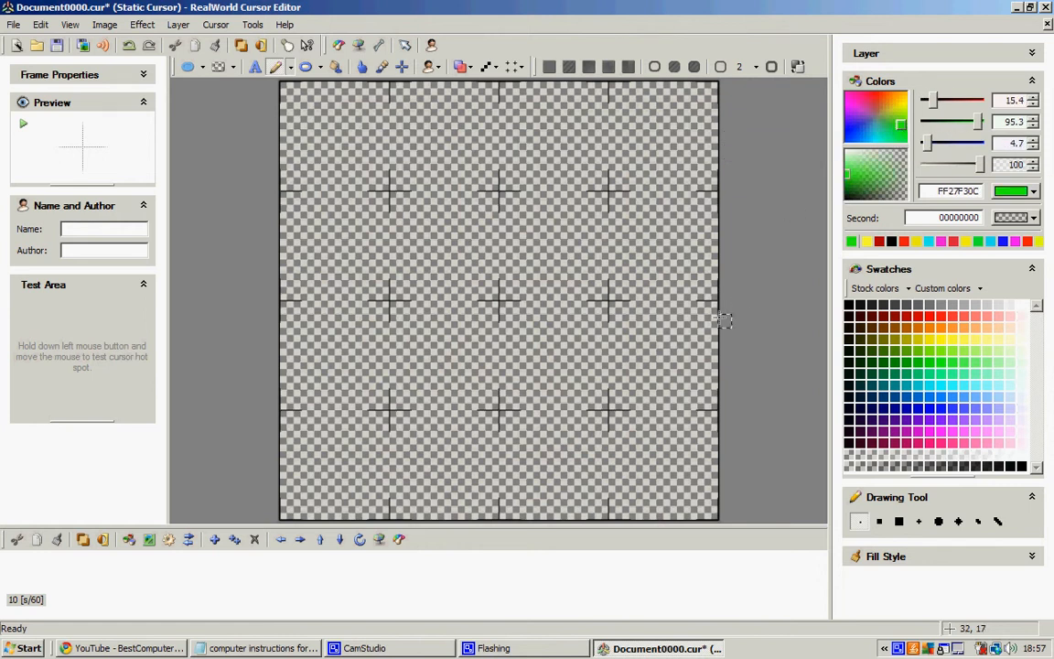
click(710, 309)
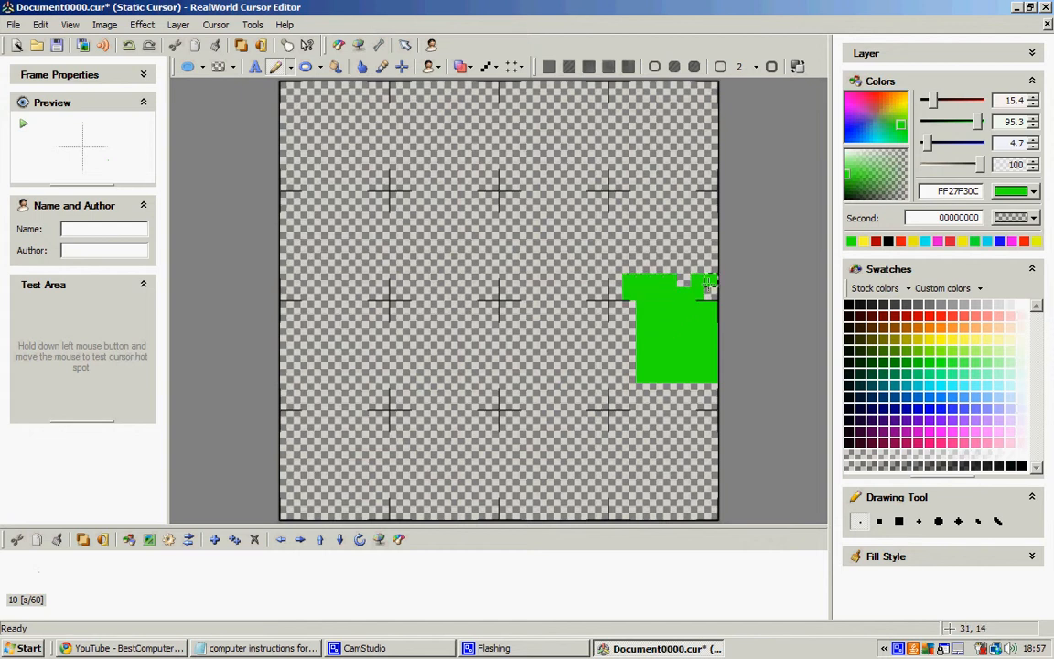
- Extend the green shape leftward into a pistol barrel with a trigger-guard opening
drag(709, 283, 492, 293)
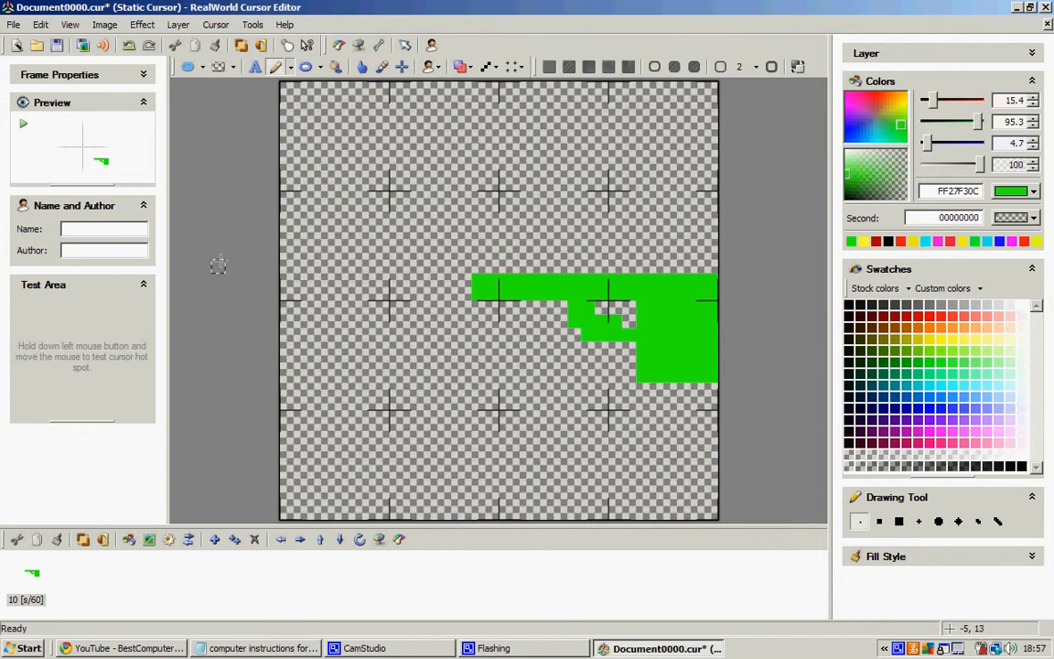
mouse_move(437, 307)
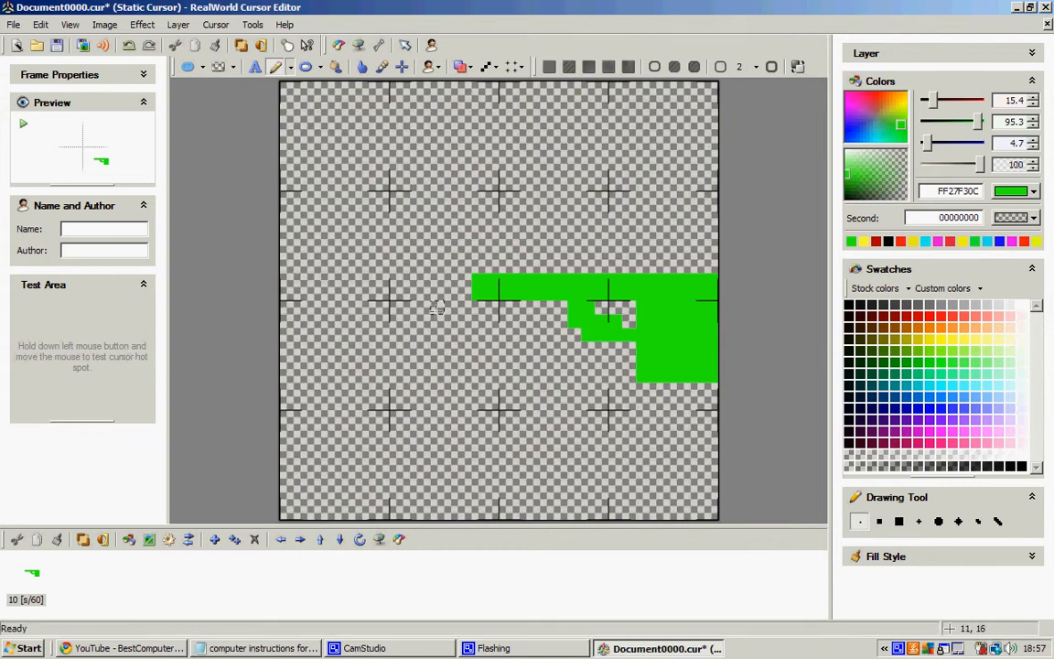
mouse_move(474, 304)
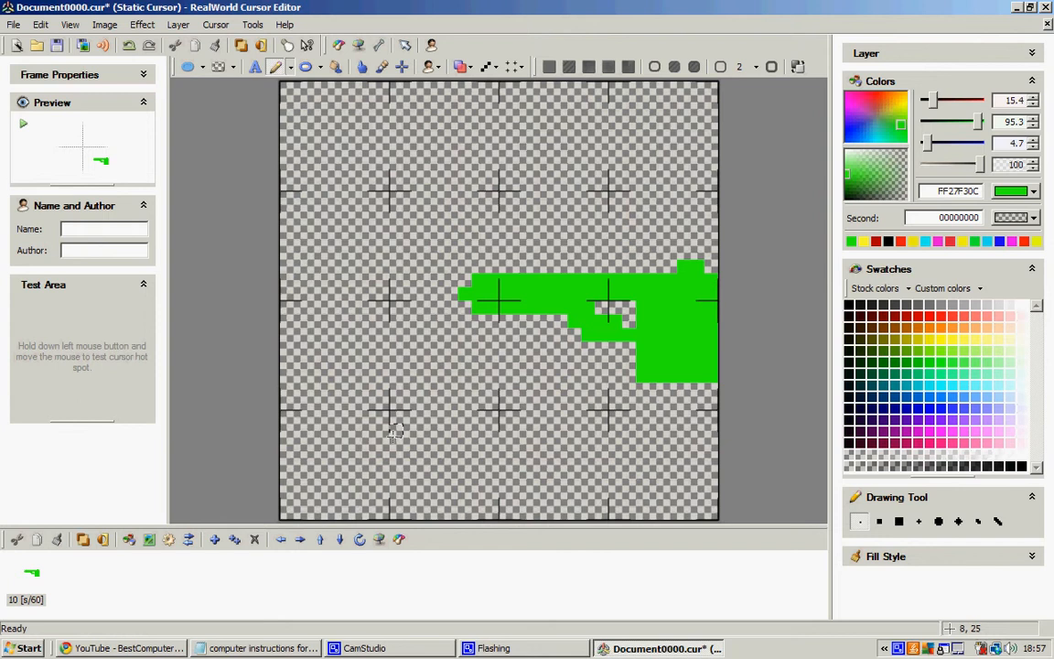
mouse_move(629, 294)
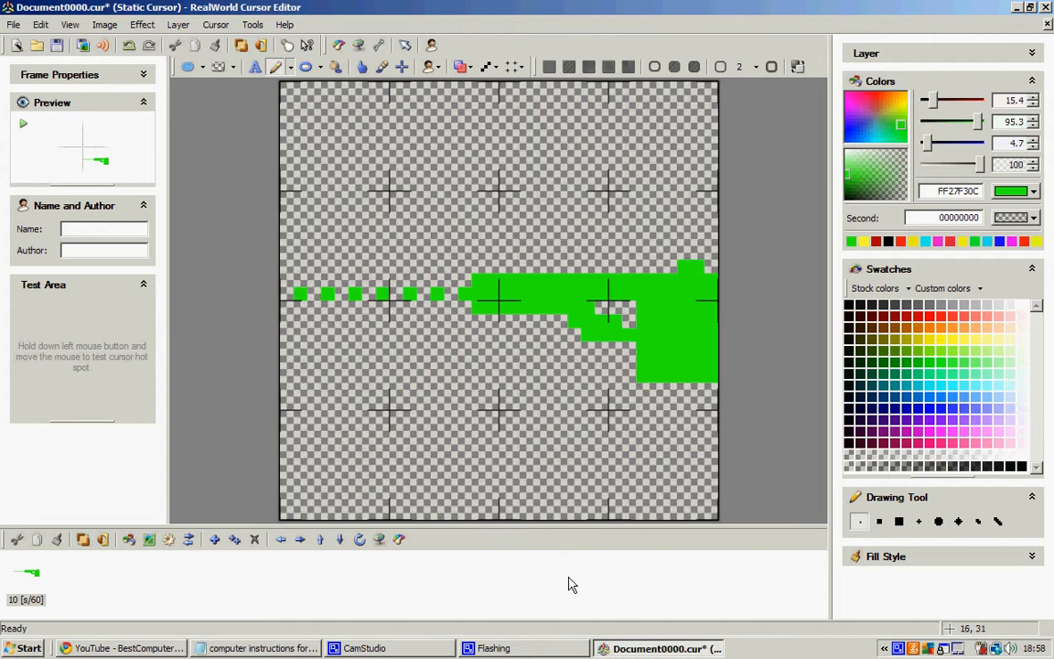
mouse_move(104, 488)
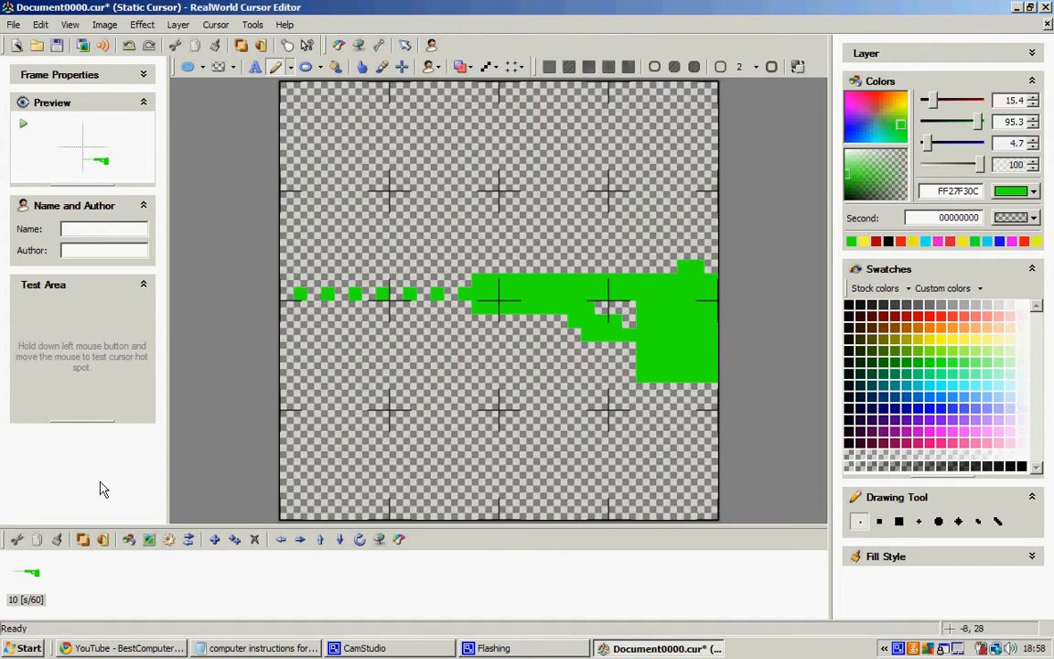
mouse_move(33, 571)
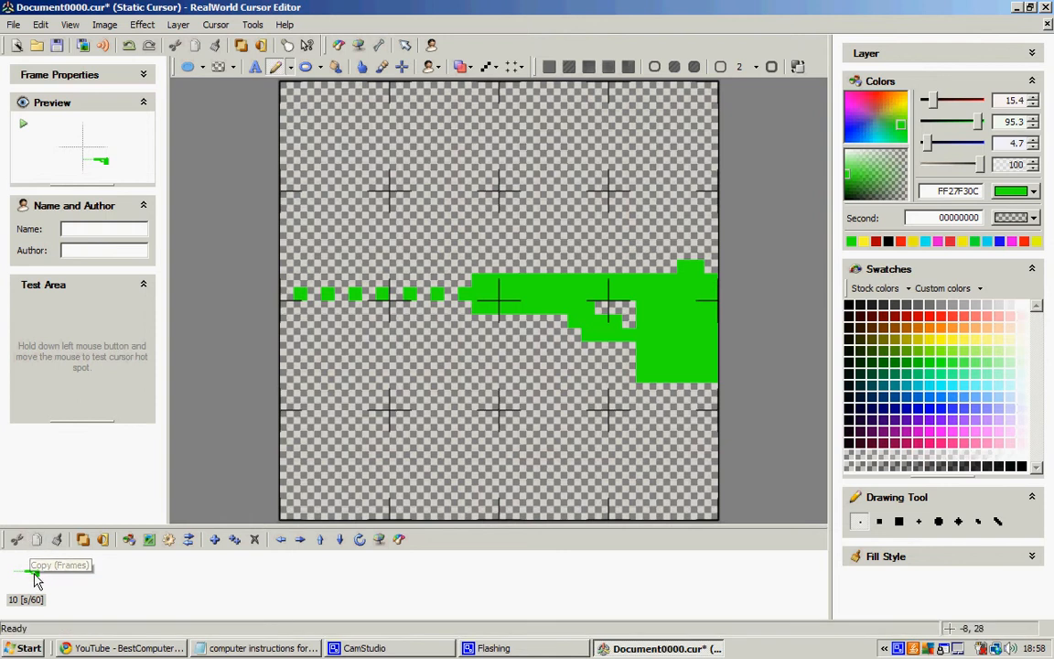
mouse_move(57, 538)
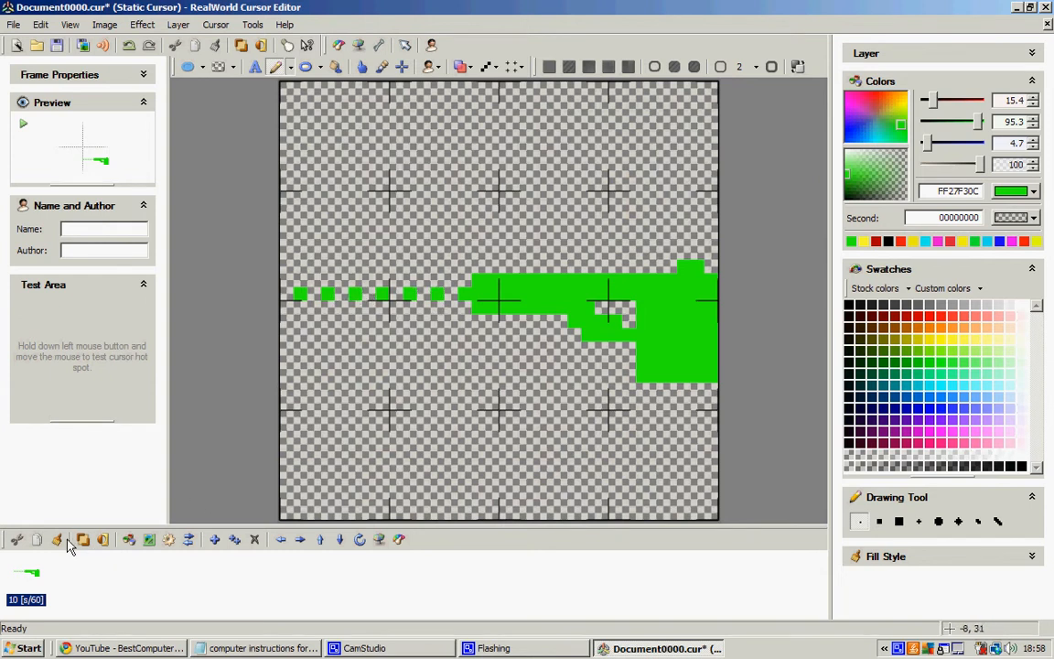
- Paste copies of the gun frame until the animation holds seven identical frames
click(56, 538)
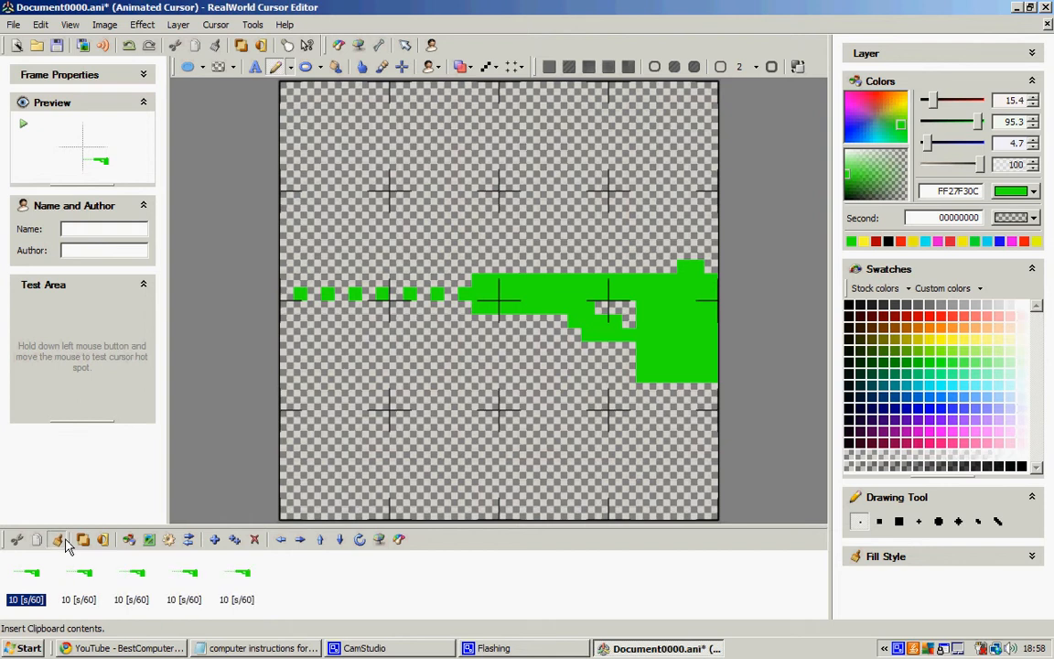
click(58, 539)
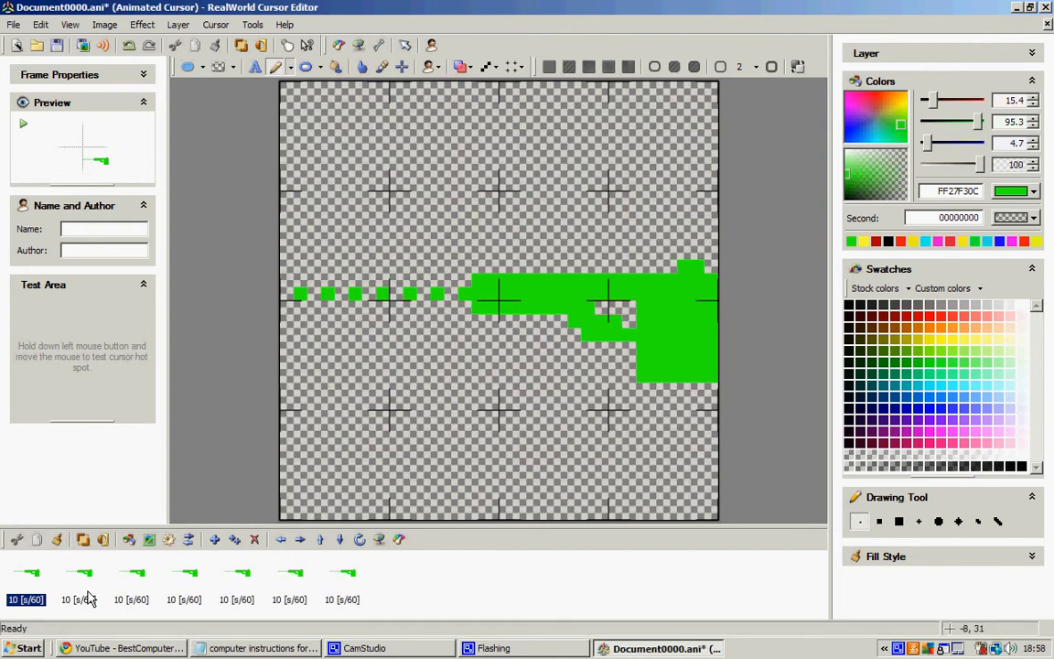
click(78, 576)
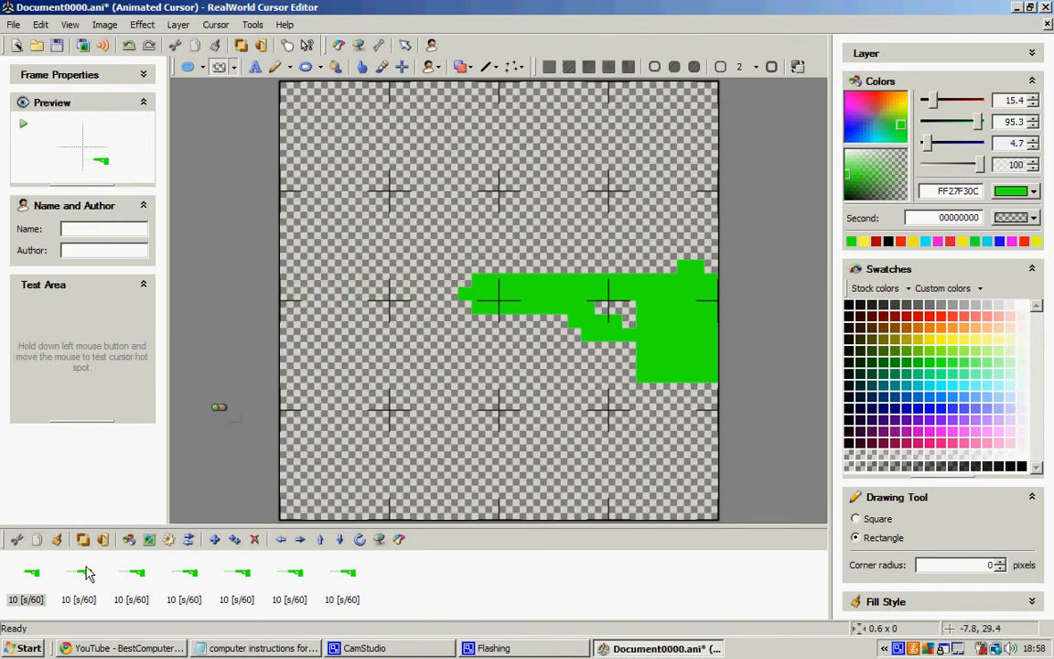
- Edit the frames' bullet trails in turn and add an eighth frame with no bullets
click(78, 574)
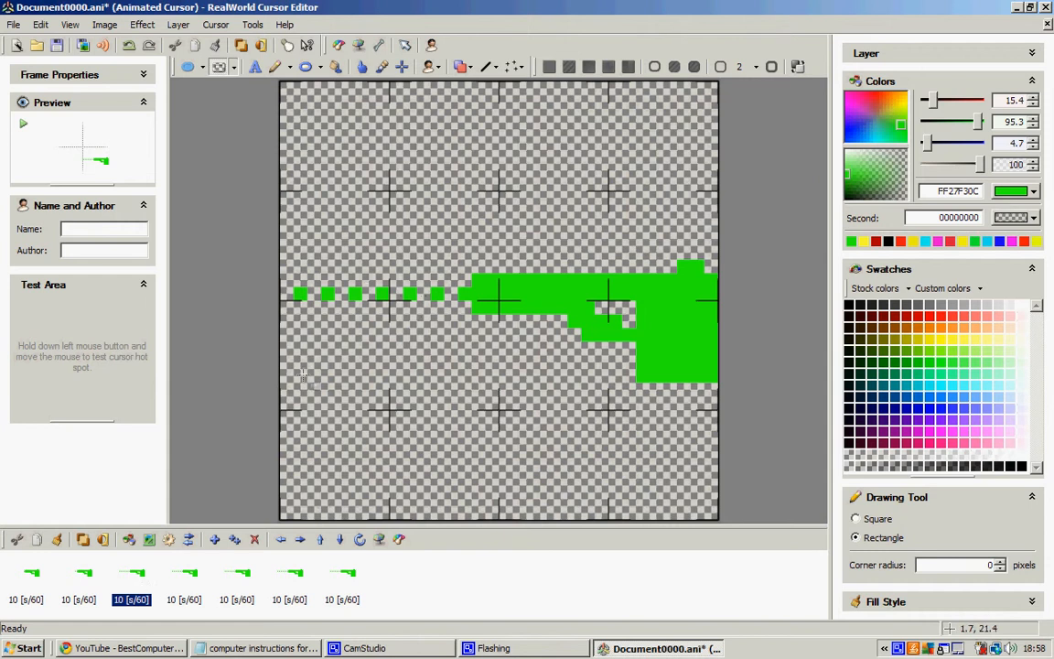
mouse_move(366, 311)
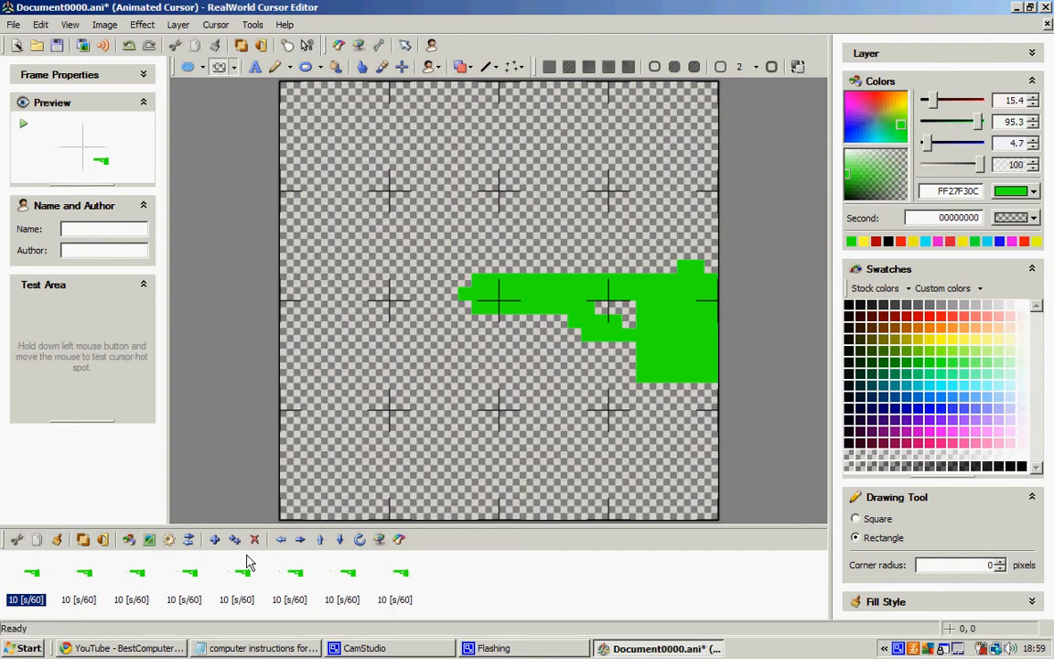
click(394, 574)
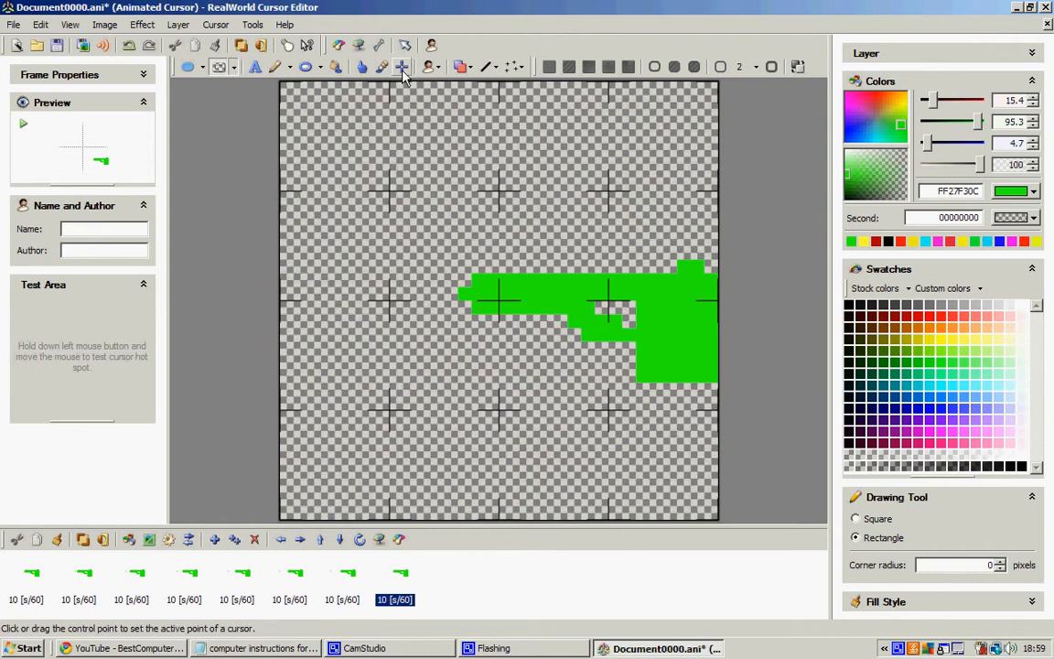
- Place the cursor's hotspot at the tip of the gun barrel
click(400, 66)
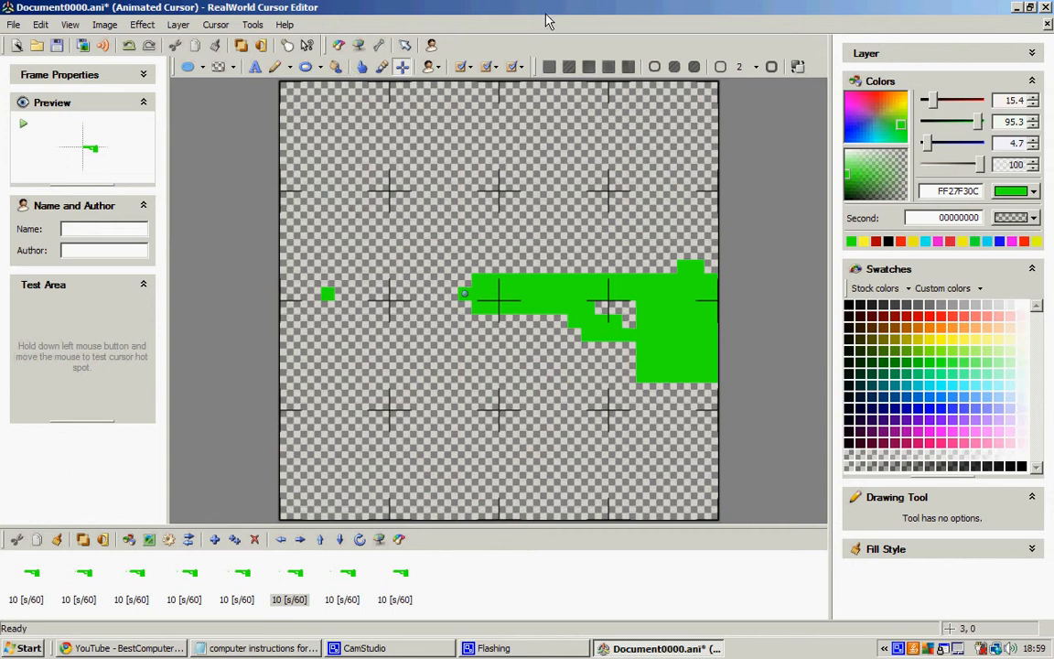
mouse_move(474, 49)
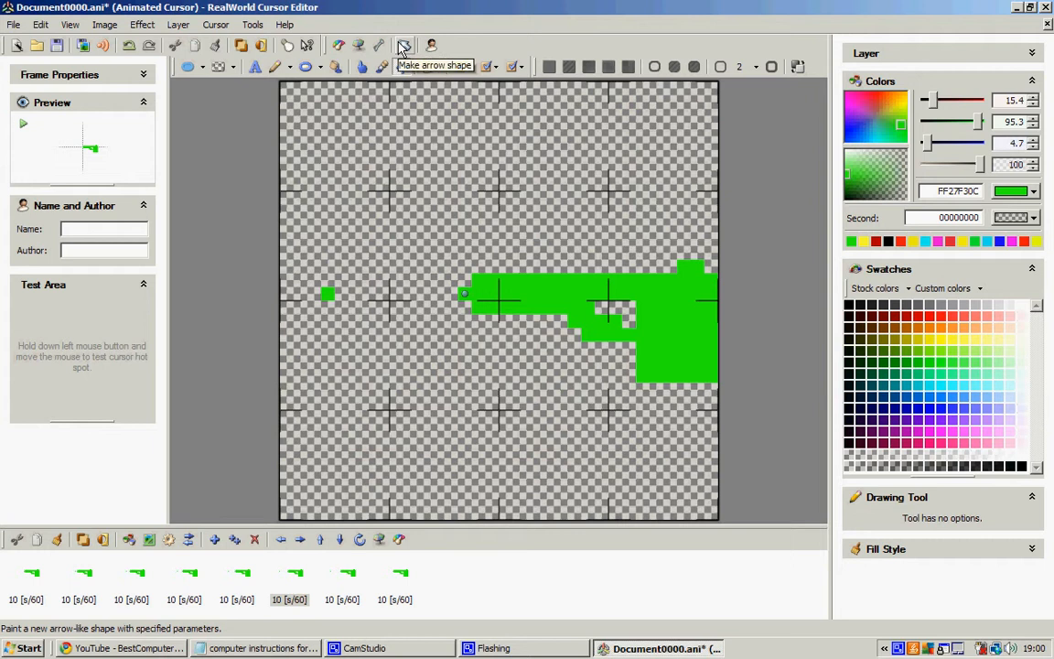
mouse_move(277, 585)
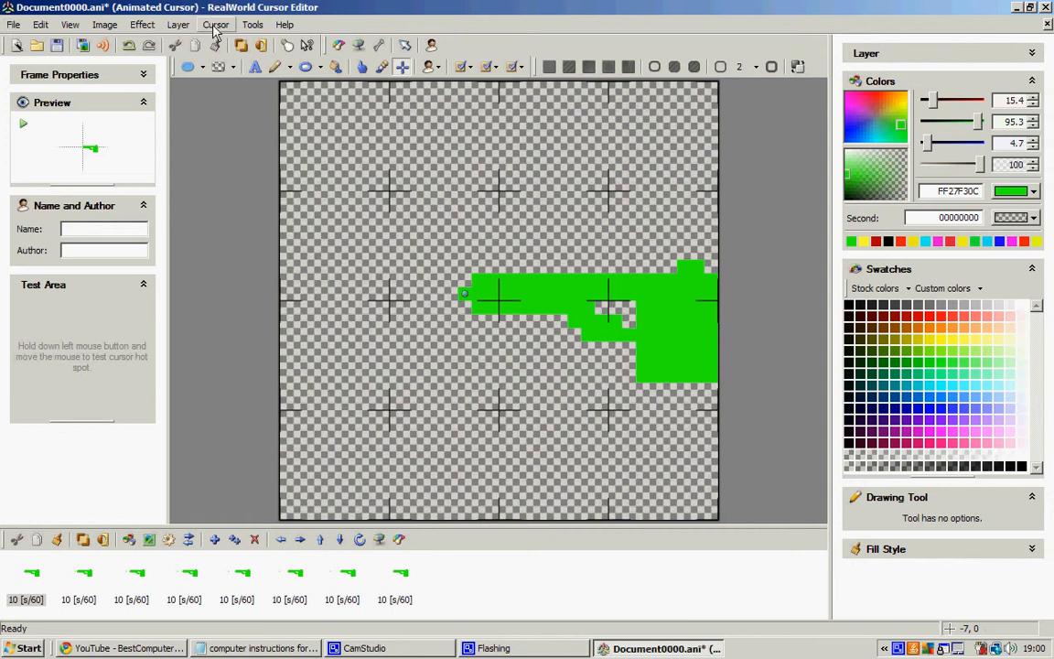
- Assign the animation as the Normal select pointer via the Cursor menu's Use current for
click(215, 24)
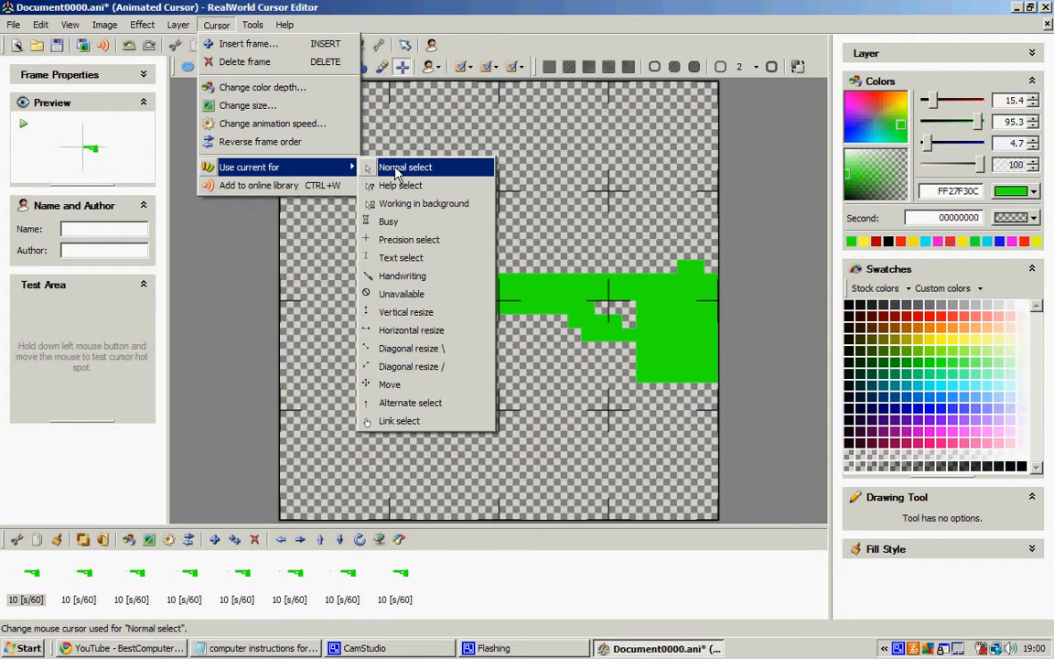
mouse_move(244, 61)
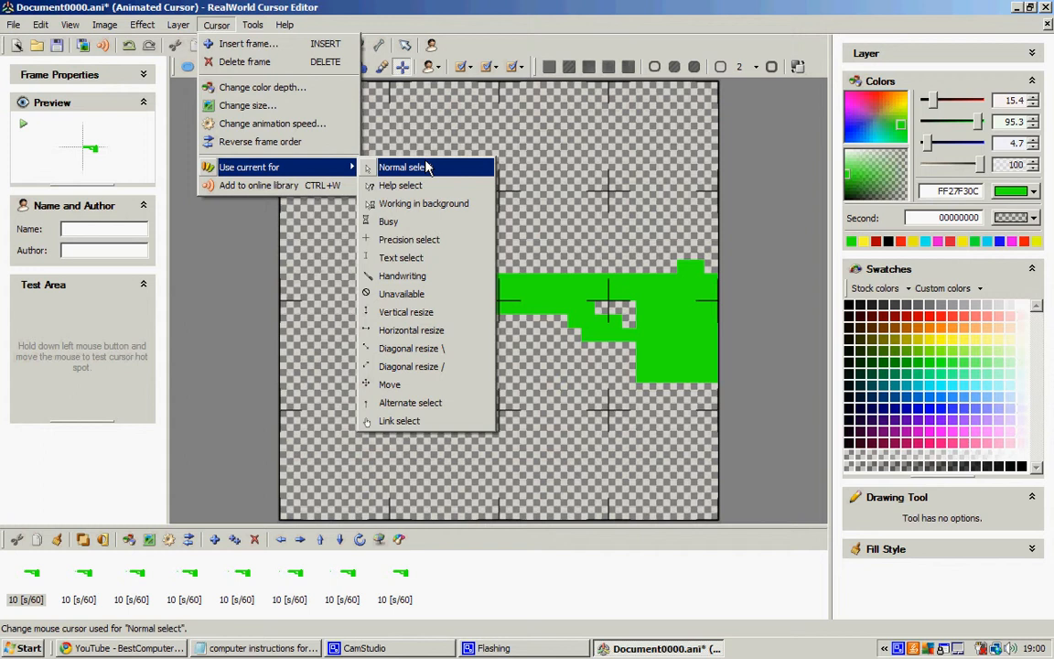
click(14, 25)
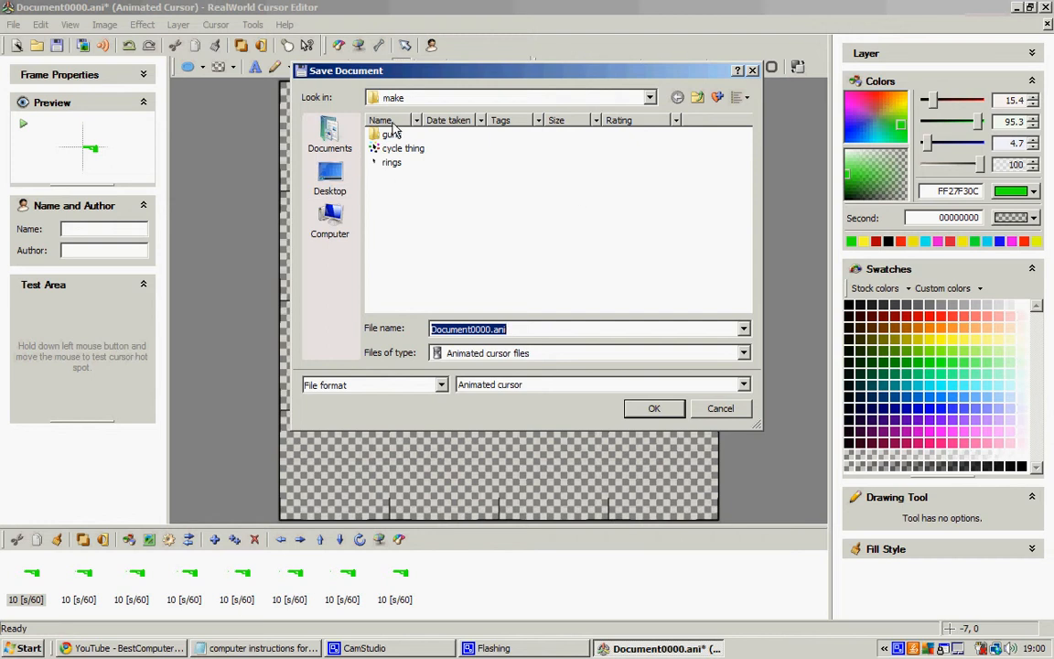
- Save the animated cursor Document0000.ani into the guns folder and close the editor
double_click(392, 134)
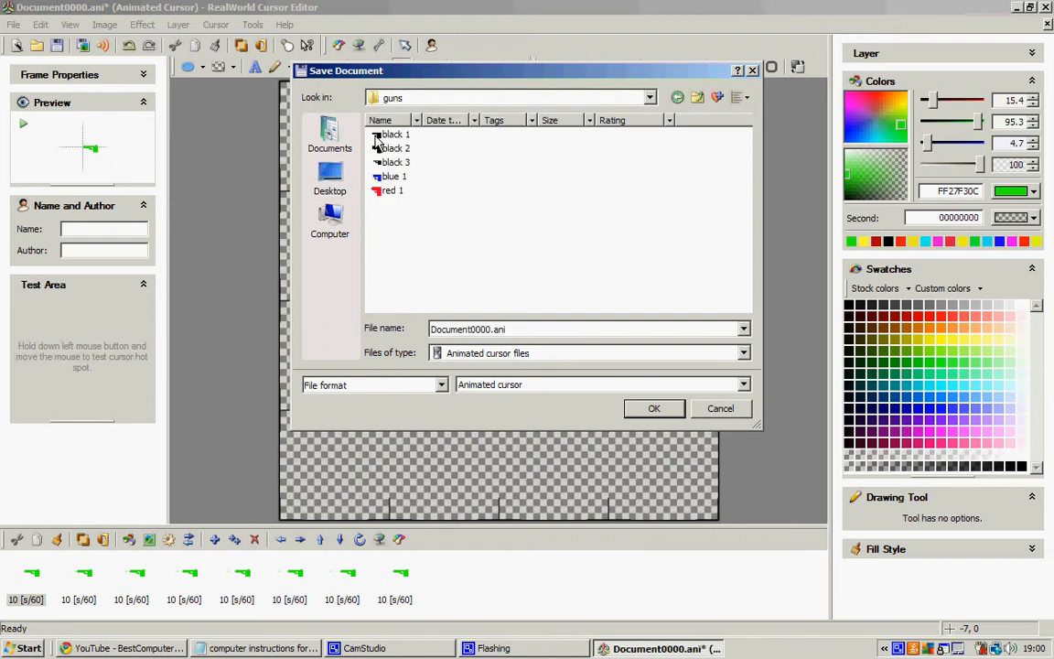
mouse_move(419, 165)
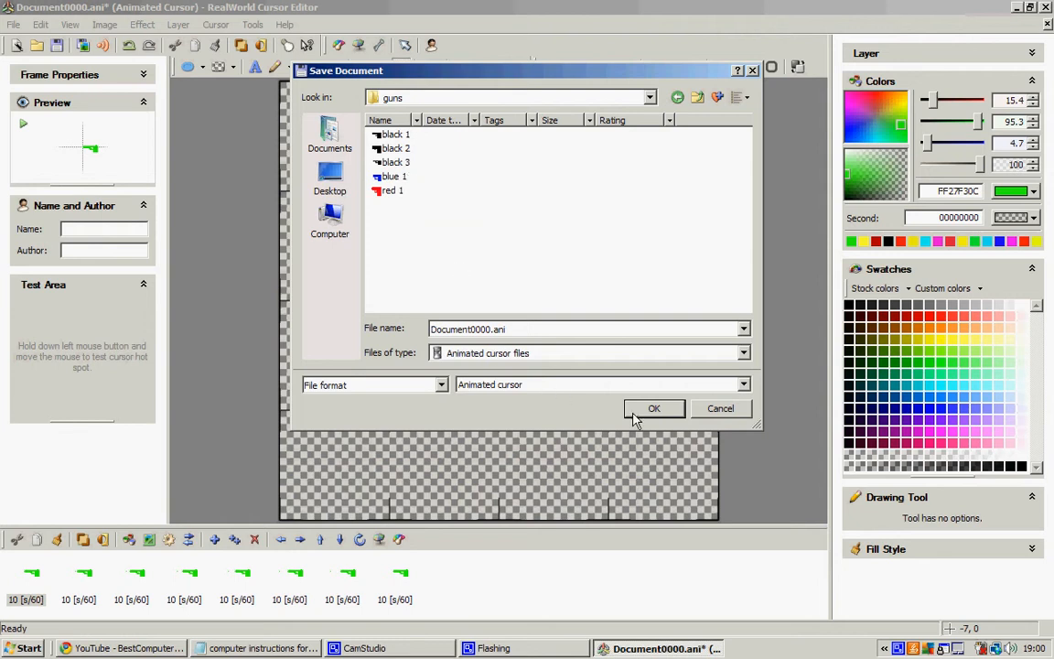
click(654, 408)
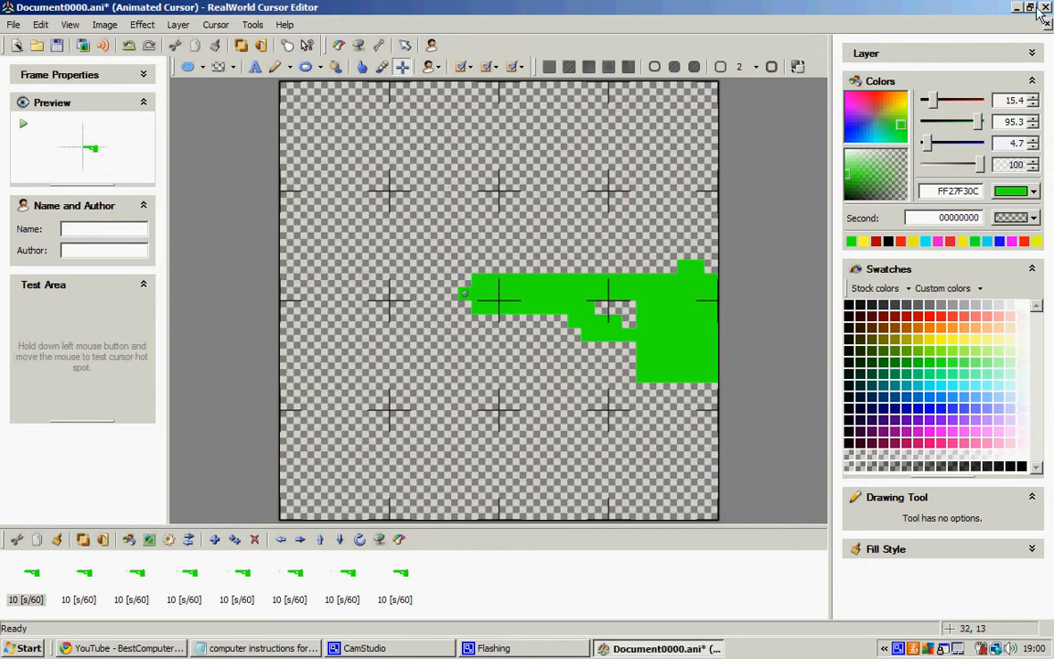
click(1017, 7)
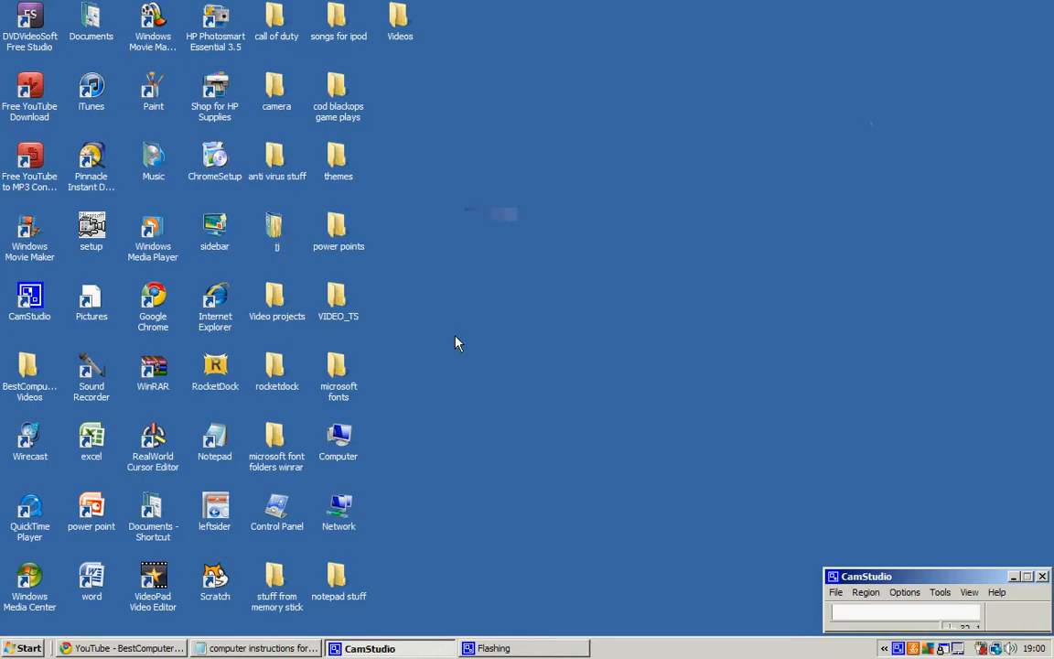